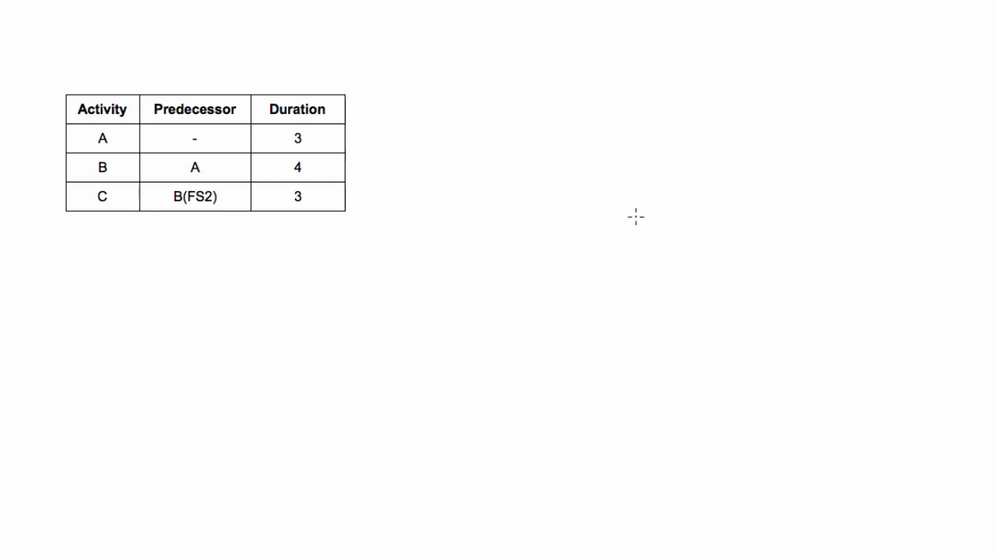
mouse_move(211, 143)
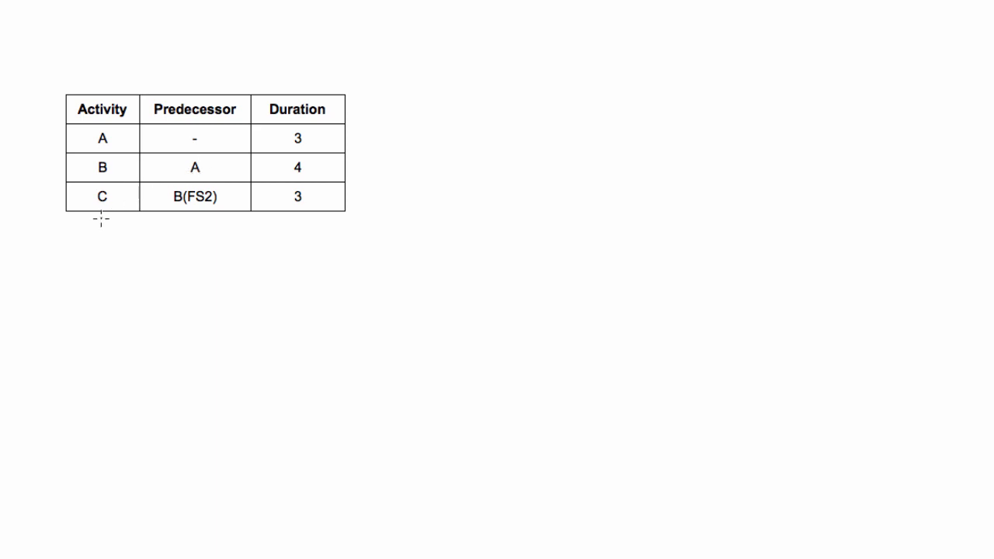
mouse_move(205, 167)
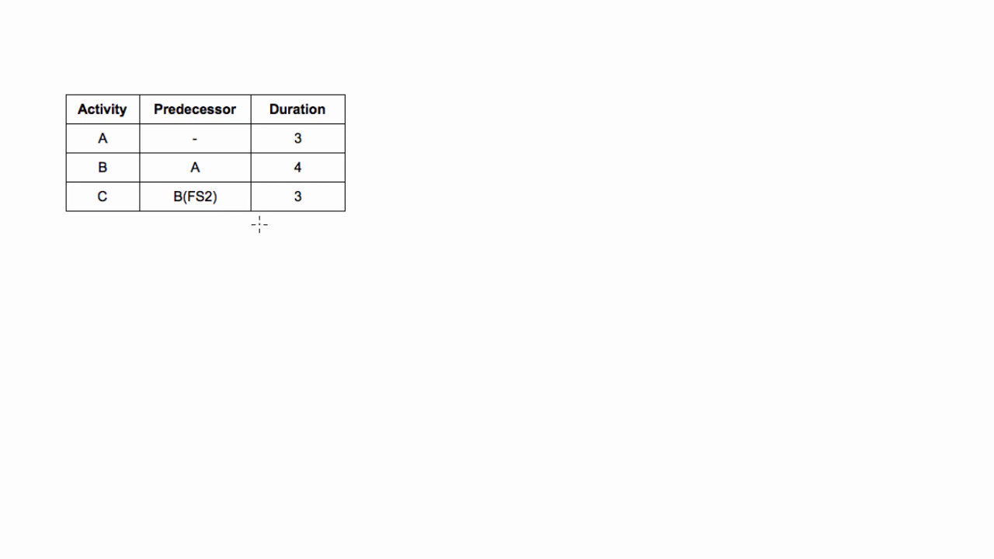
mouse_move(549, 214)
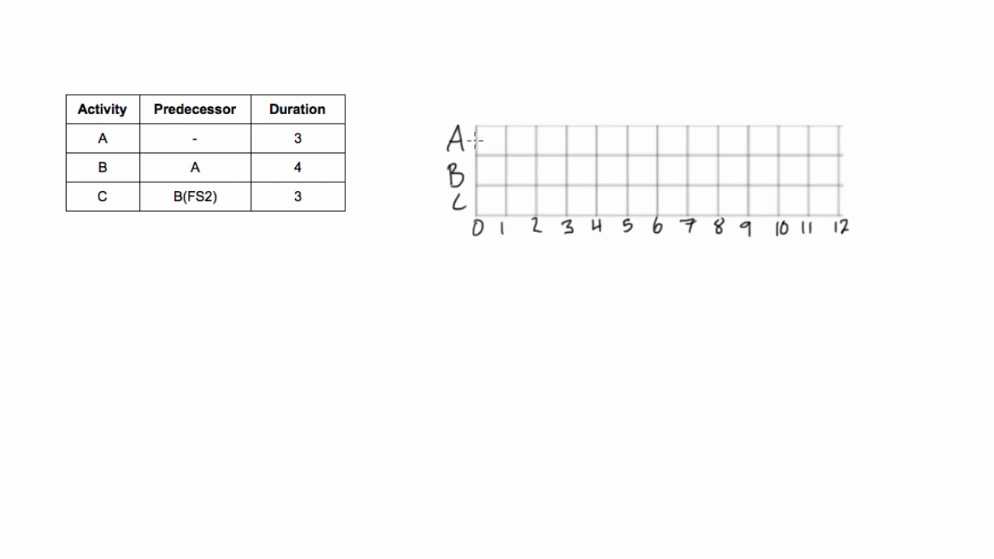
- Draw activity A's bar from day 0 to 3 and B's bar from 3 to 7
drag(475, 139, 571, 140)
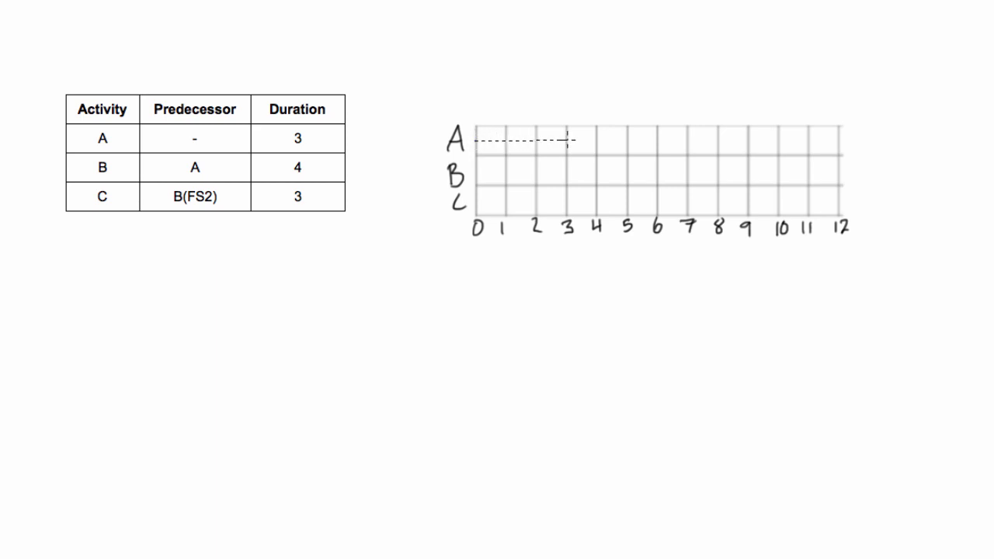
drag(475, 140, 568, 139)
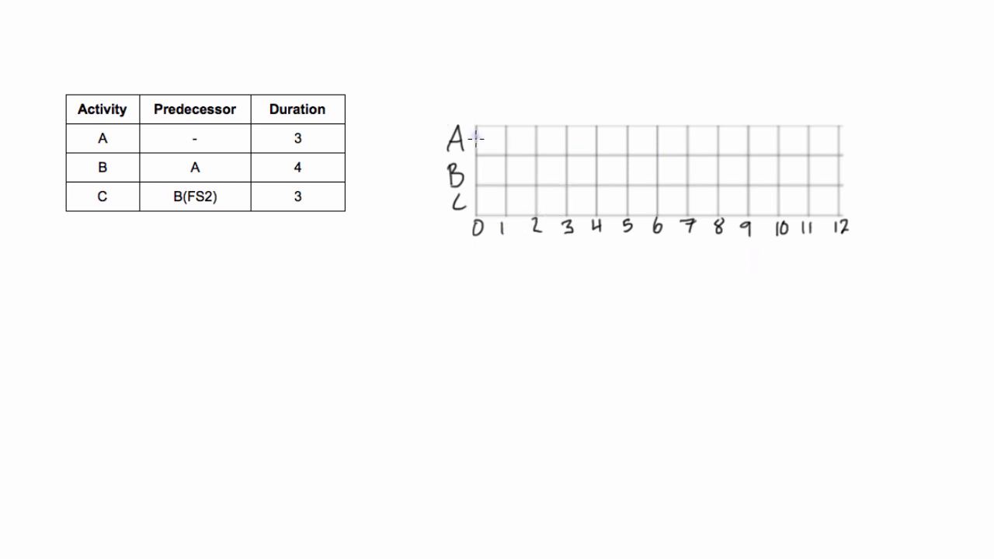
drag(475, 140, 547, 140)
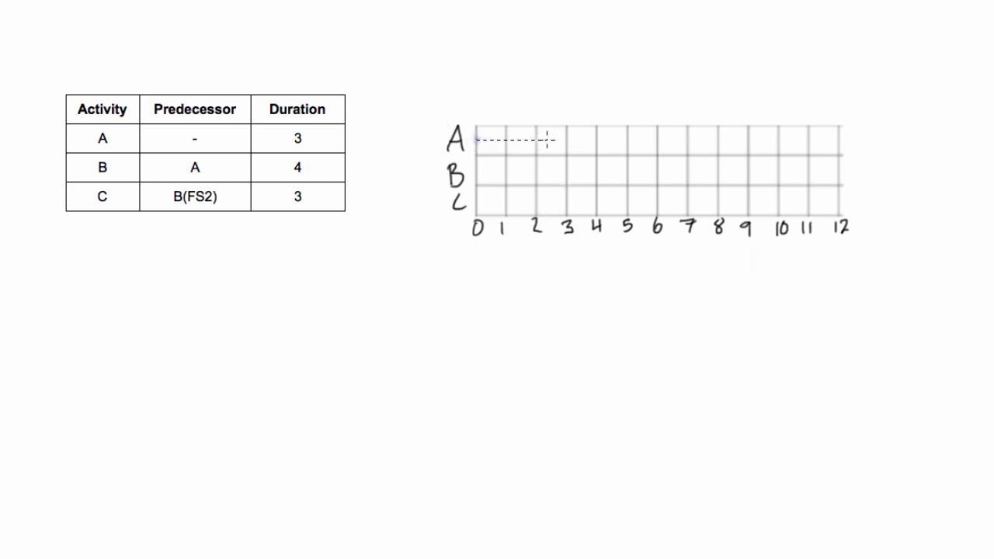
drag(478, 140, 566, 140)
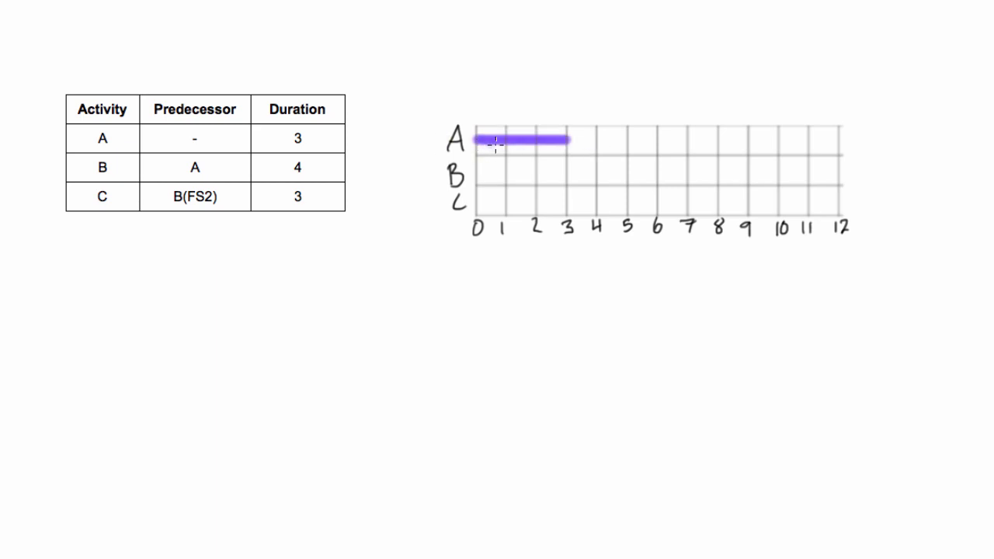
mouse_move(229, 134)
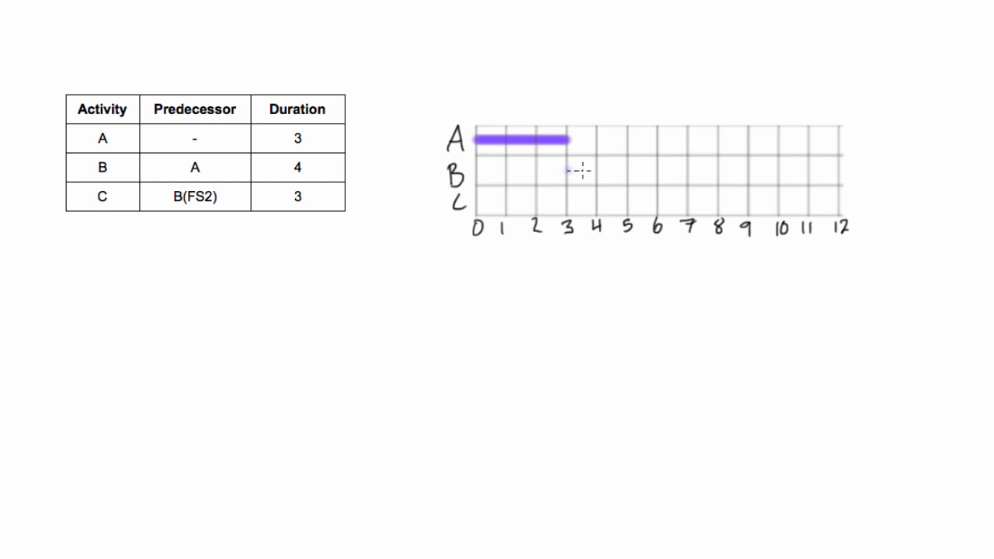
drag(569, 169, 689, 170)
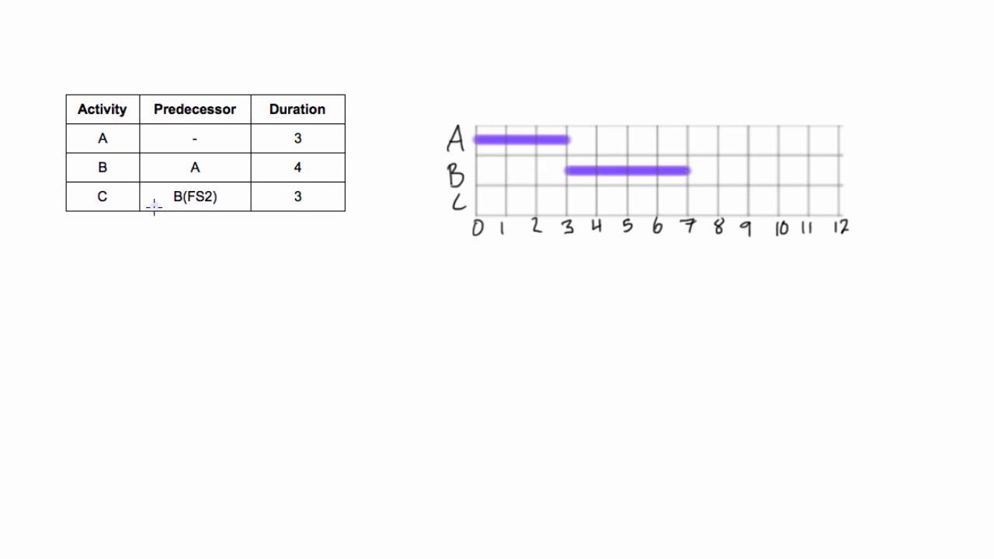
mouse_move(203, 214)
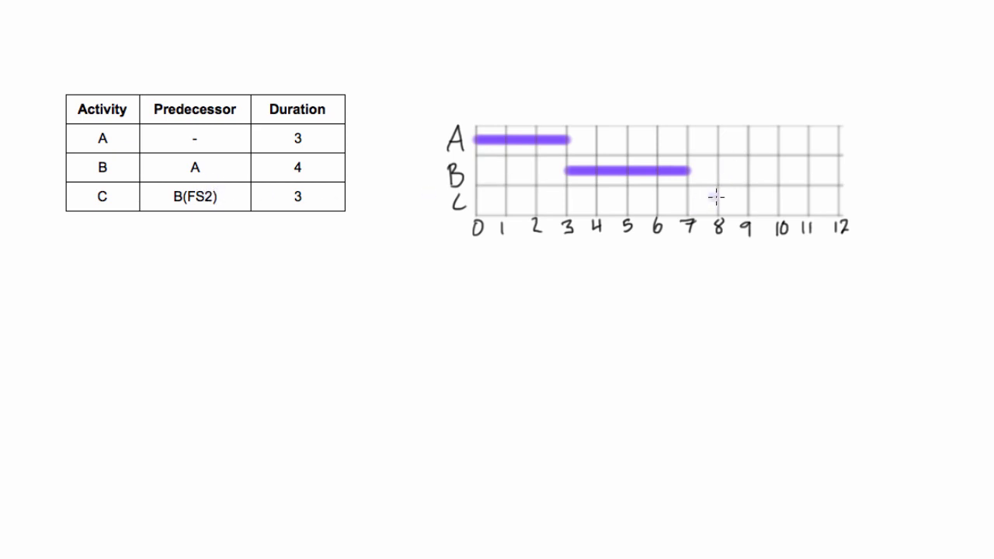
mouse_move(691, 198)
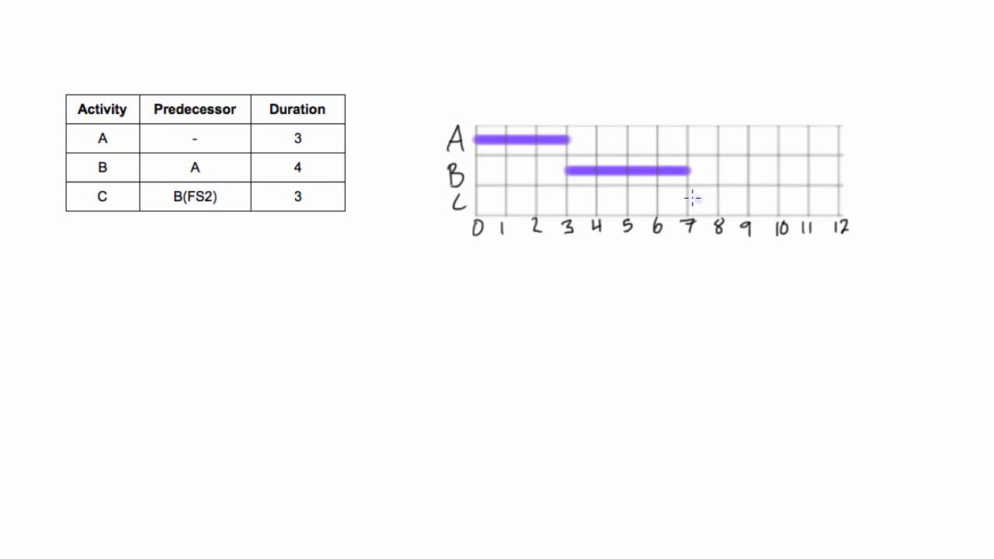
mouse_move(699, 198)
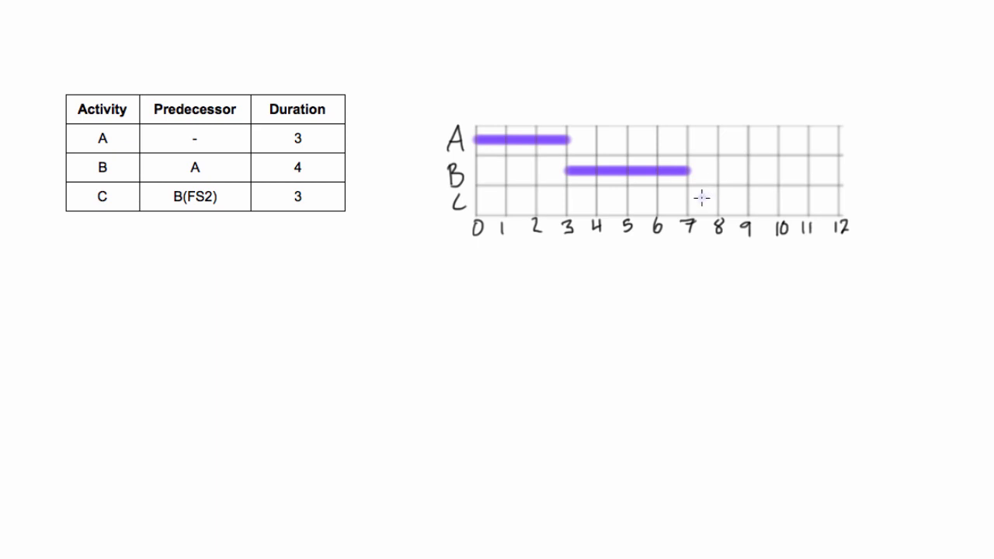
mouse_move(745, 202)
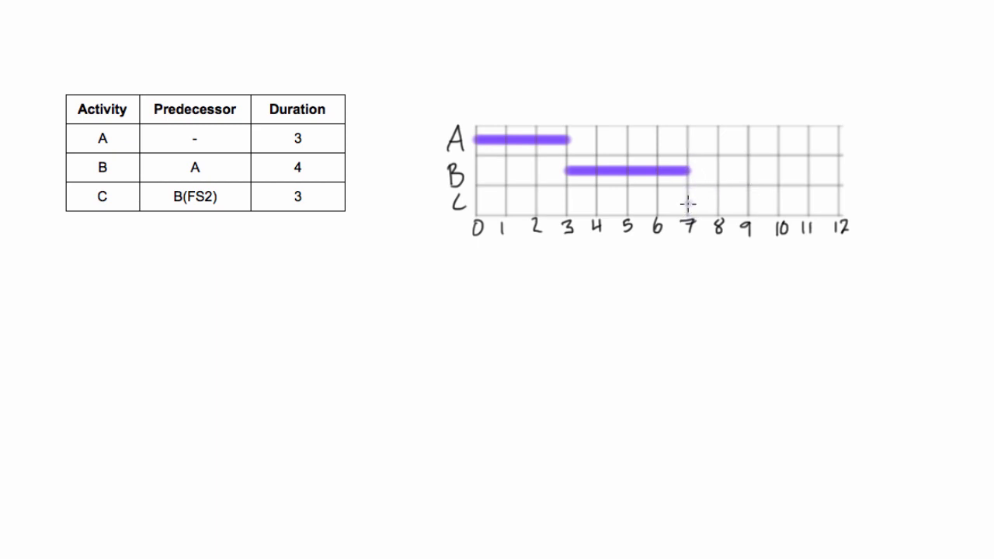
mouse_move(748, 199)
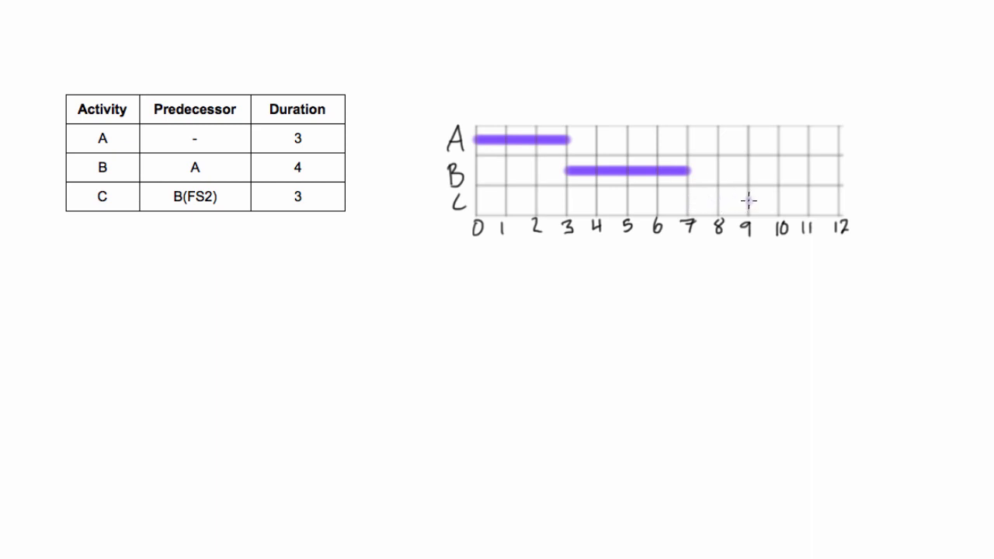
mouse_move(745, 200)
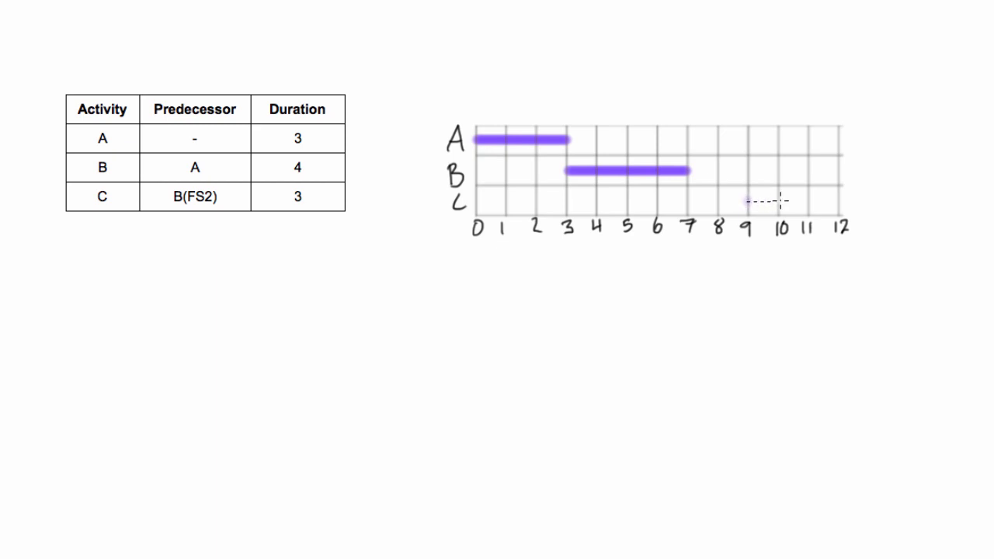
- Draw activity C's bar from day 9 to 12, two days after B ends
drag(745, 201, 842, 202)
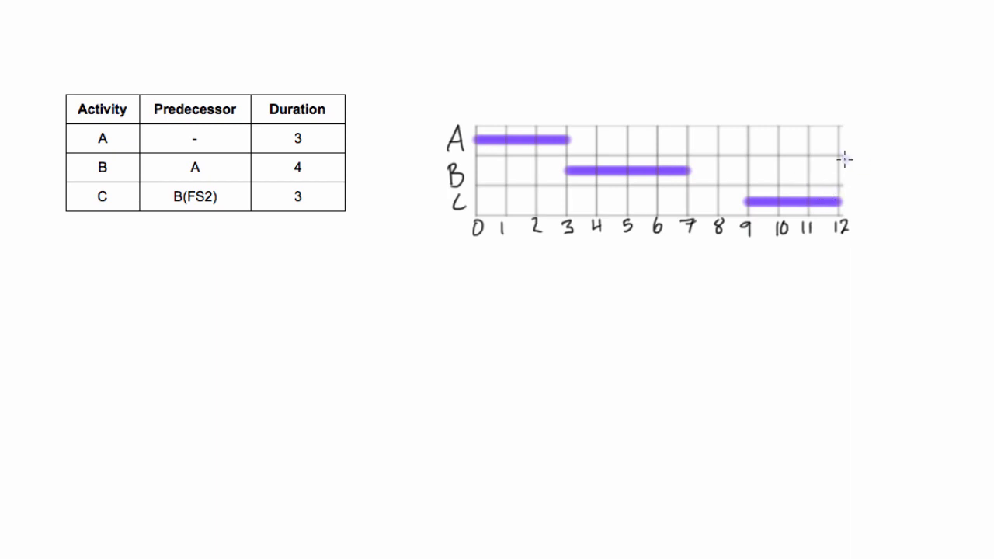
mouse_move(844, 177)
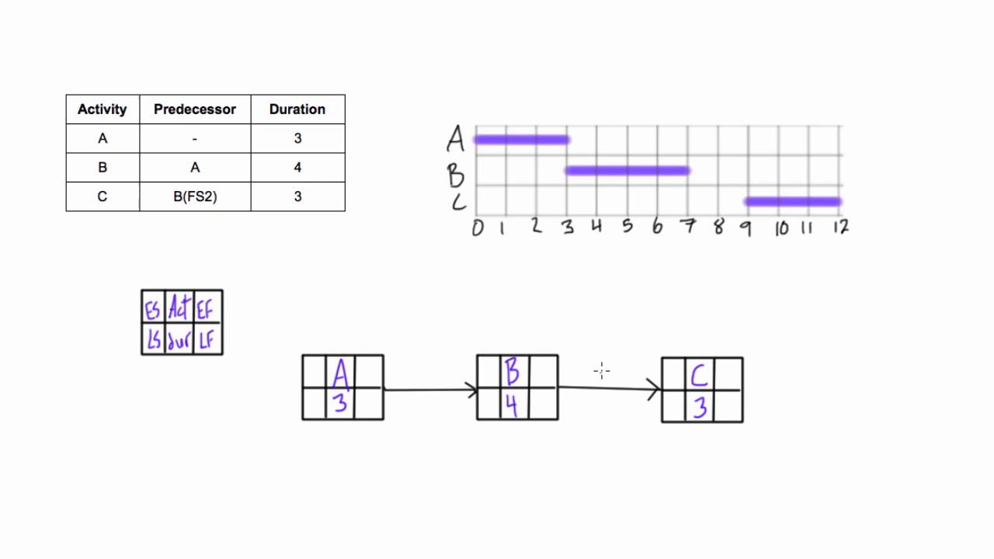
- Label the B-to-C arrow with the lag relationship FS2
text(FS)
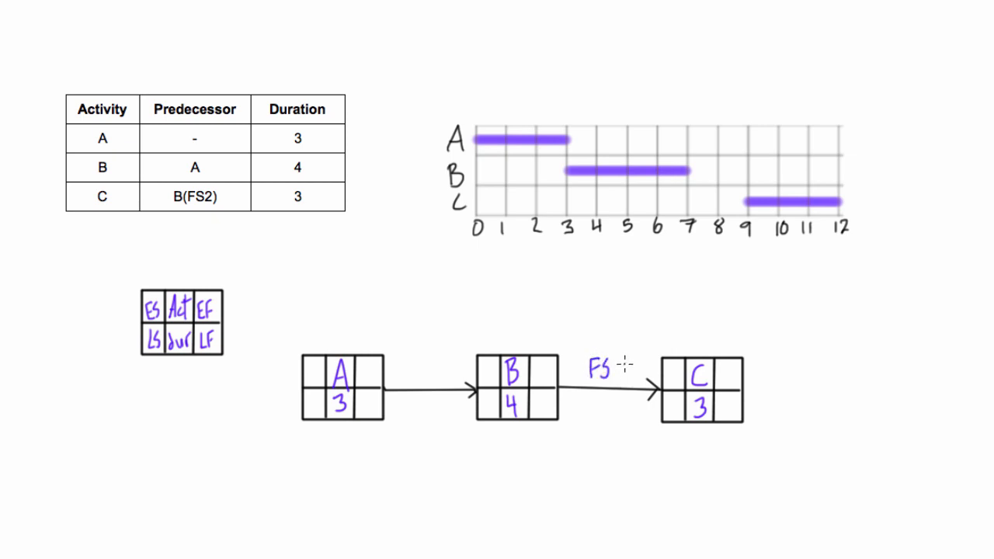
text(2)
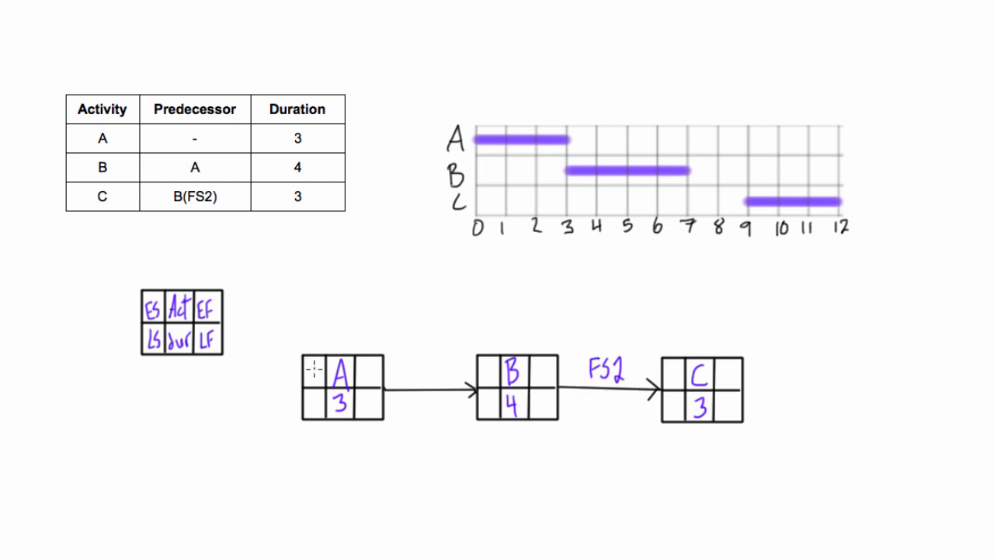
- Write early start/finish dates on the nodes: A 0–3, B 3–7, C 9–12
text(0)
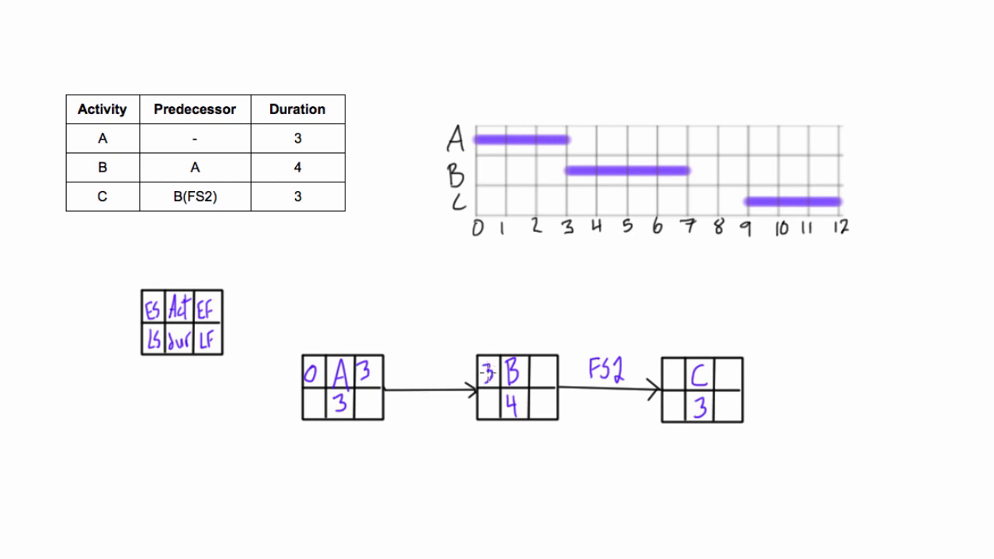
text(7)
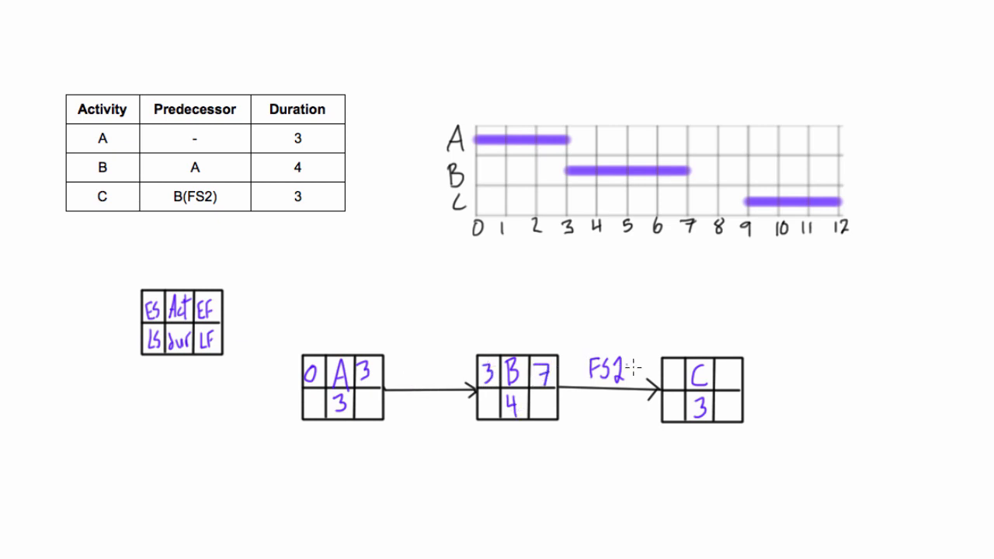
mouse_move(676, 373)
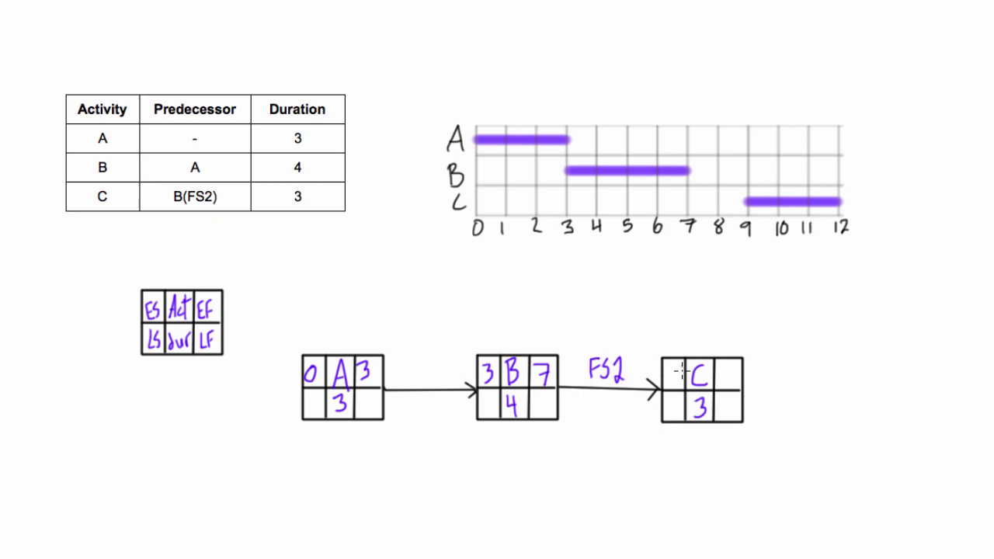
mouse_move(676, 371)
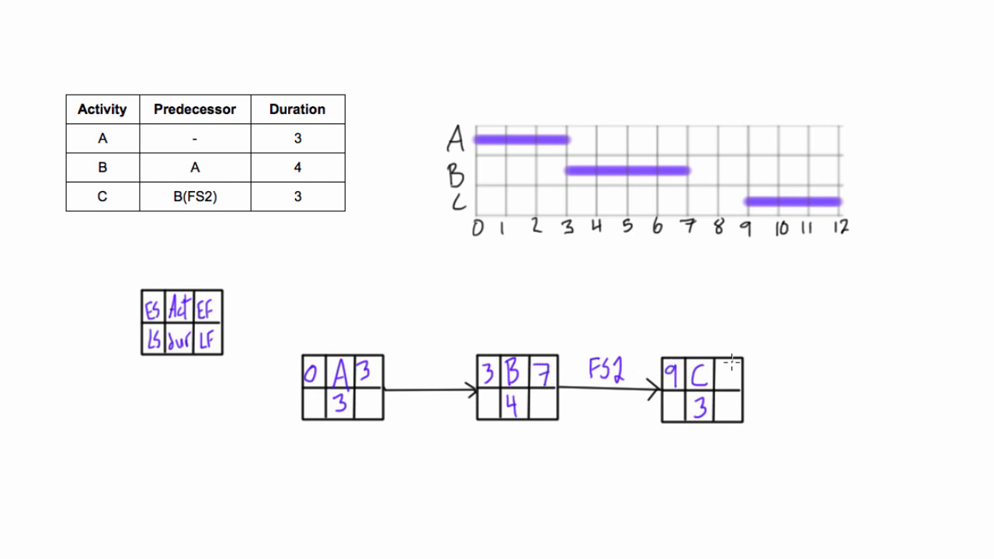
text(12)
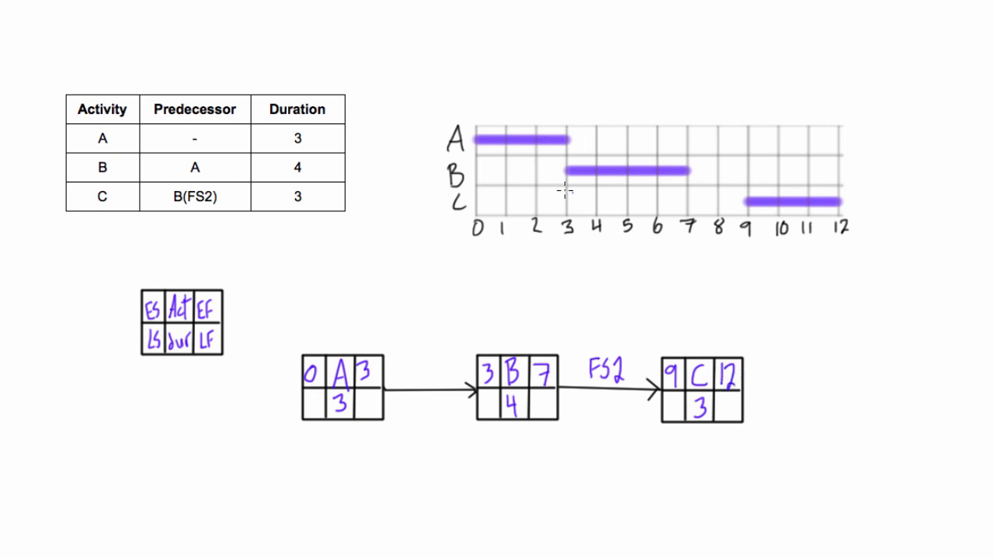
mouse_move(562, 155)
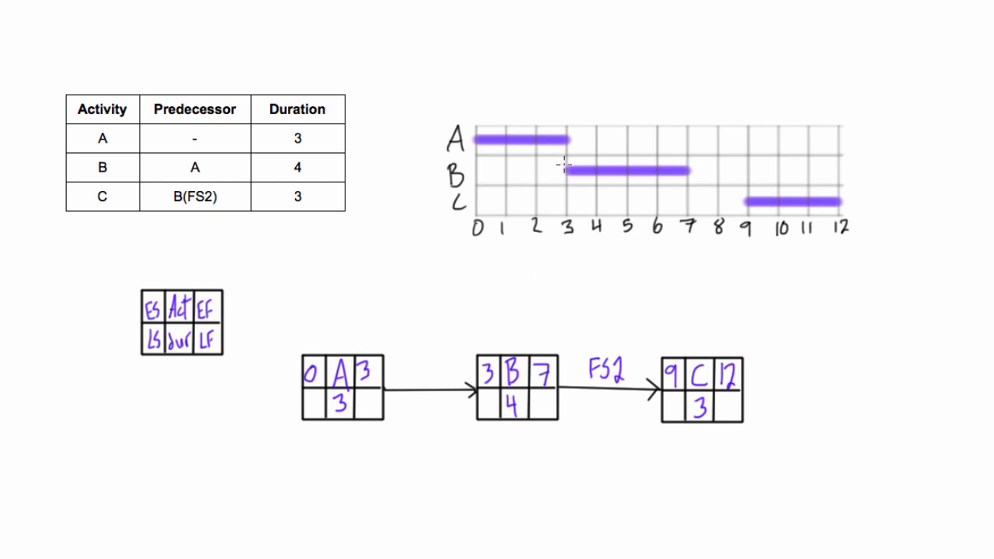
mouse_move(659, 343)
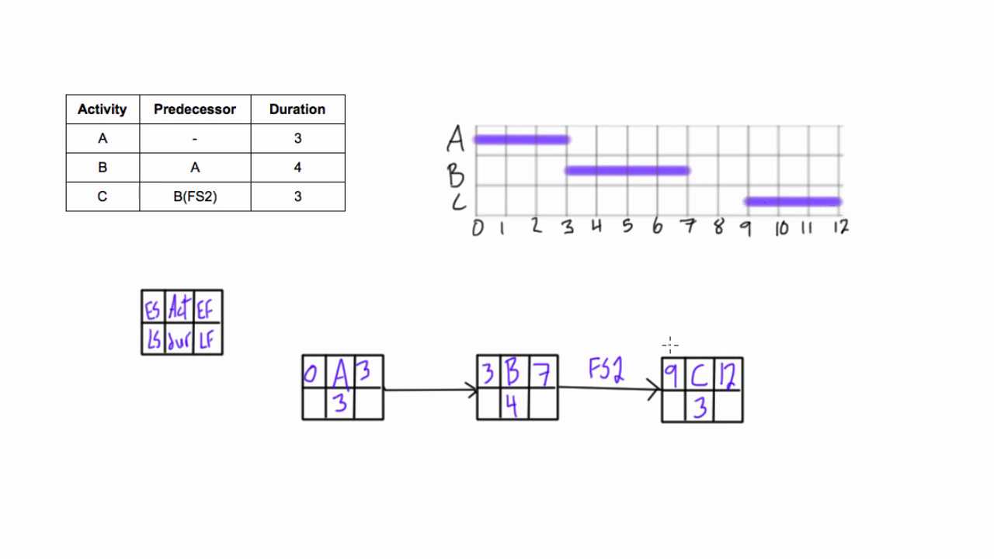
mouse_move(743, 347)
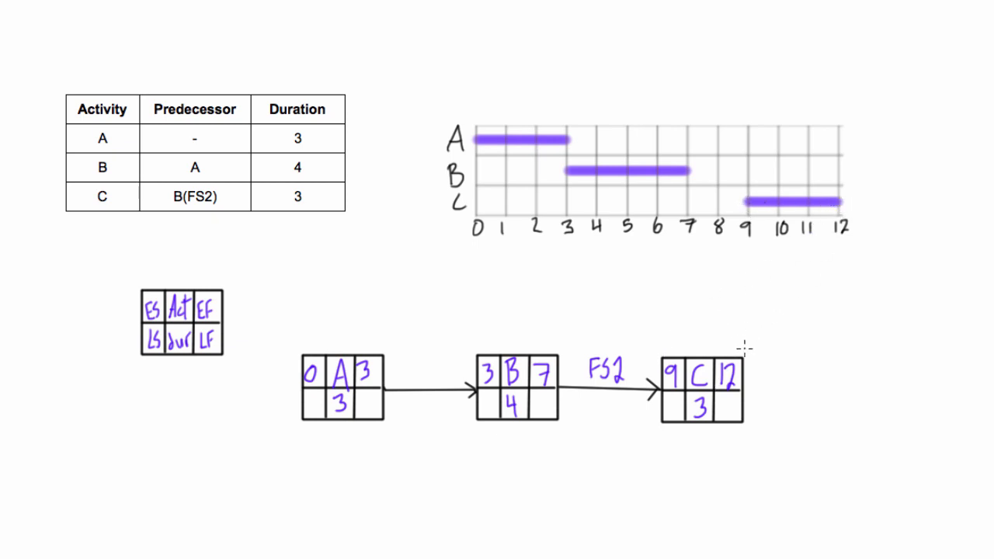